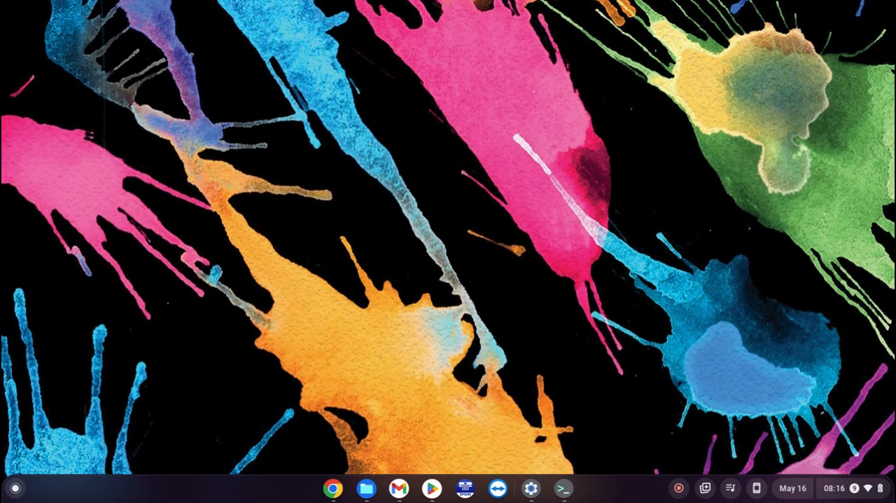
{"action": "mouse_move", "coordinate": [532, 329]}
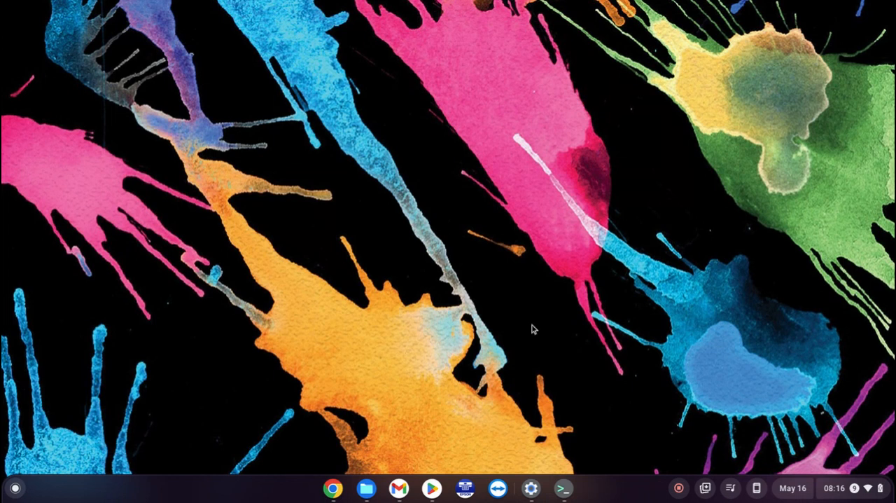
{"action": "mouse_move", "coordinate": [333, 487]}
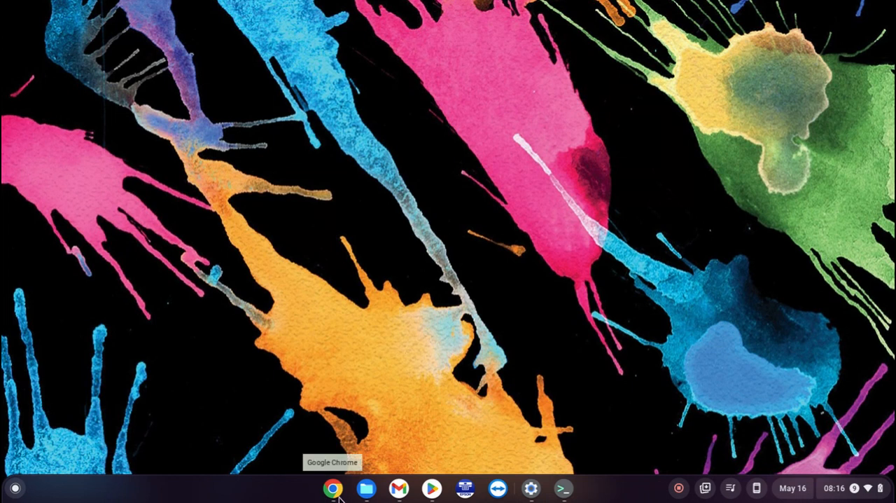
- Reach the Microsoft 365 login page from the Chrome search window and begin sign-in
{"action": "right_click", "coordinate": [333, 487]}
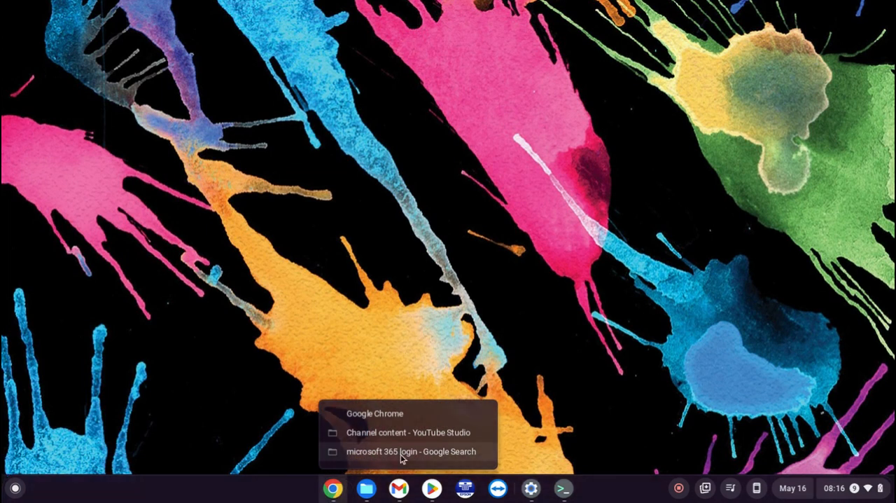
{"action": "left_click", "coordinate": [412, 451]}
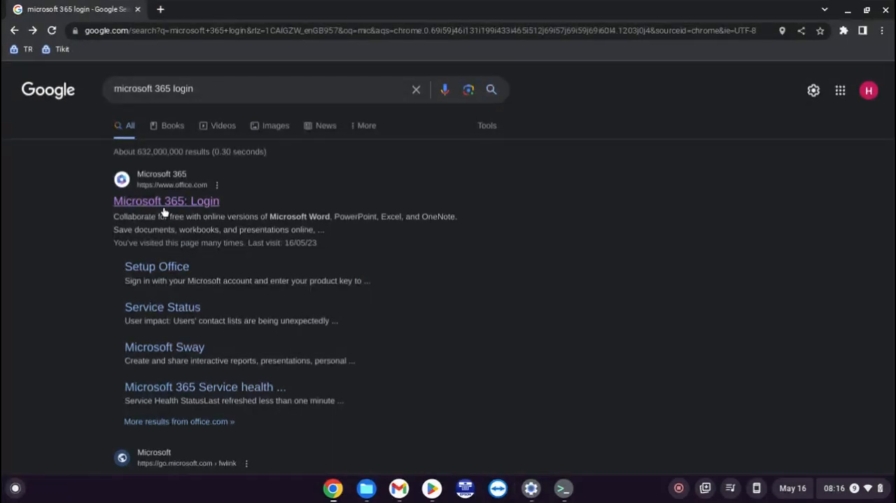
{"action": "left_click", "coordinate": [165, 202]}
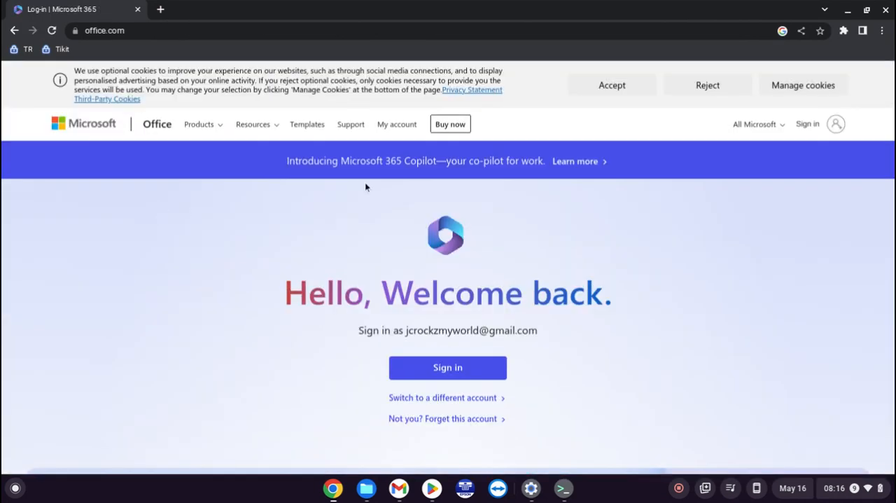
{"action": "left_click", "coordinate": [449, 367]}
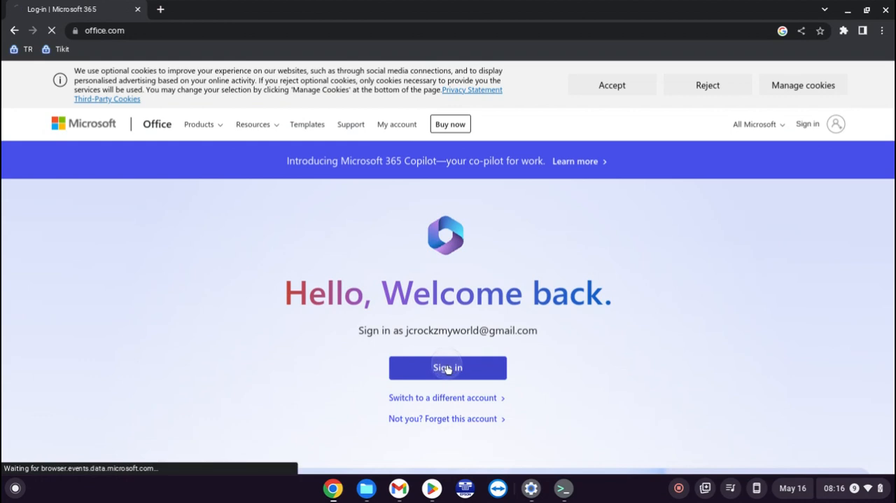
- Submit the saved account email and password, tick 'Don't show this again' and stay signed in
{"action": "left_click", "coordinate": [449, 367]}
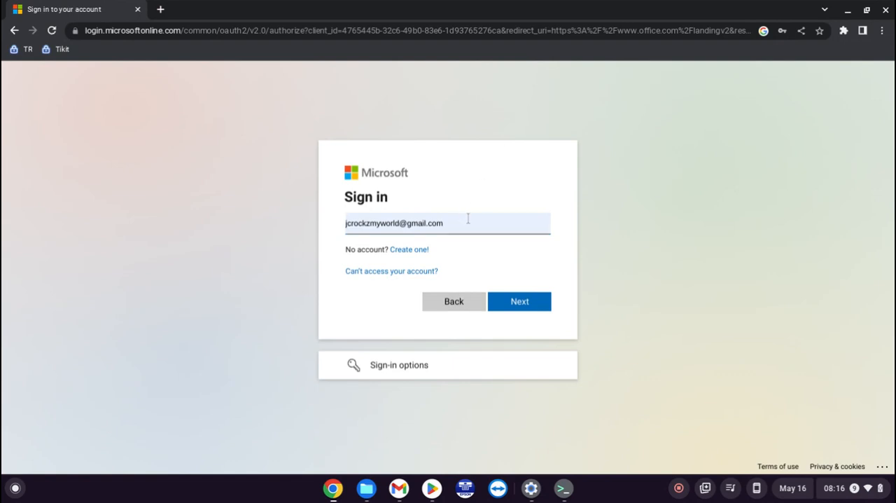
{"action": "mouse_move", "coordinate": [475, 221]}
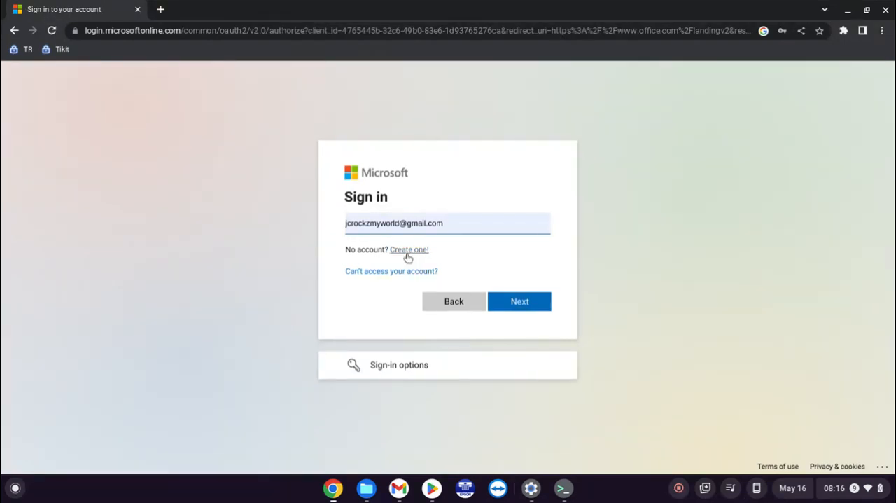
{"action": "mouse_move", "coordinate": [510, 258]}
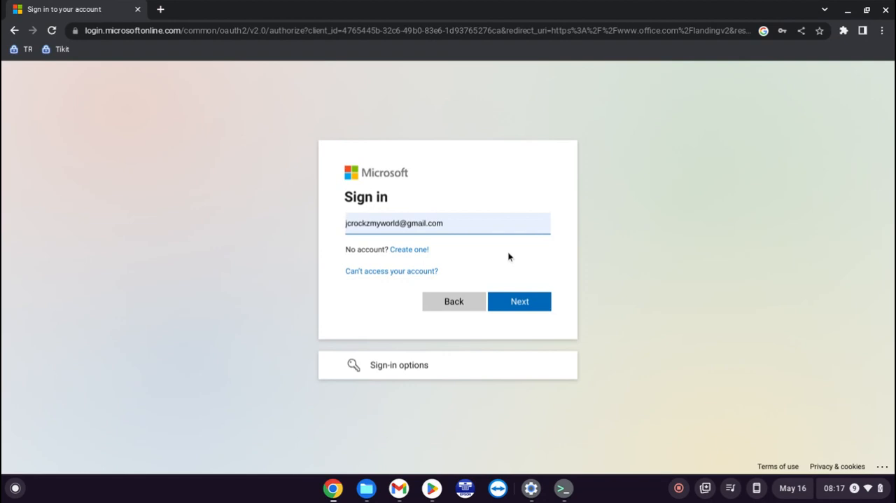
{"action": "left_click", "coordinate": [519, 301]}
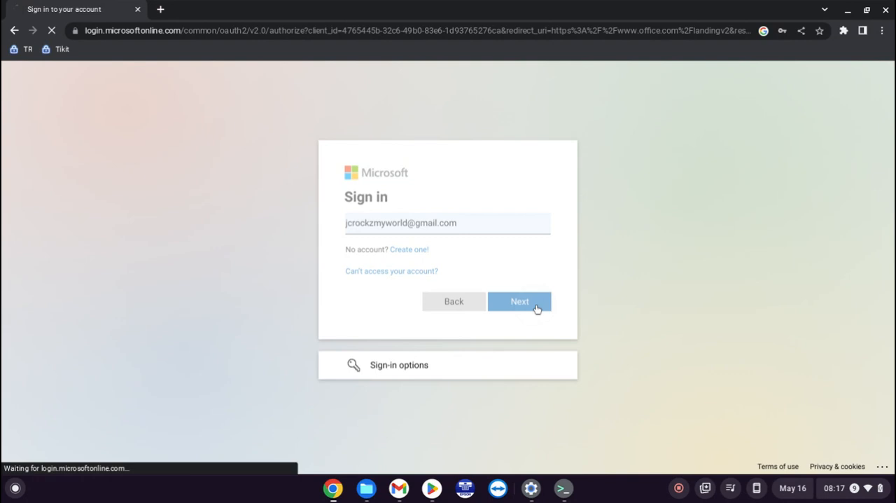
{"action": "left_click", "coordinate": [520, 301]}
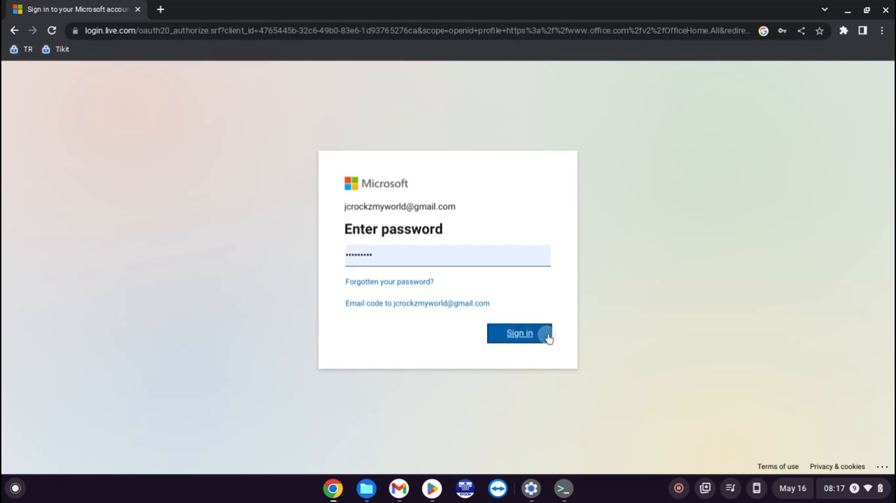
{"action": "left_click", "coordinate": [519, 333]}
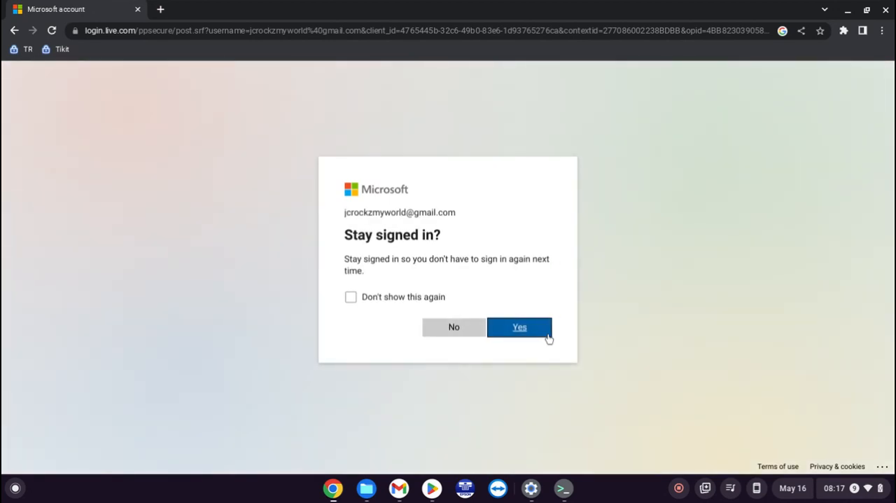
{"action": "left_click", "coordinate": [351, 297]}
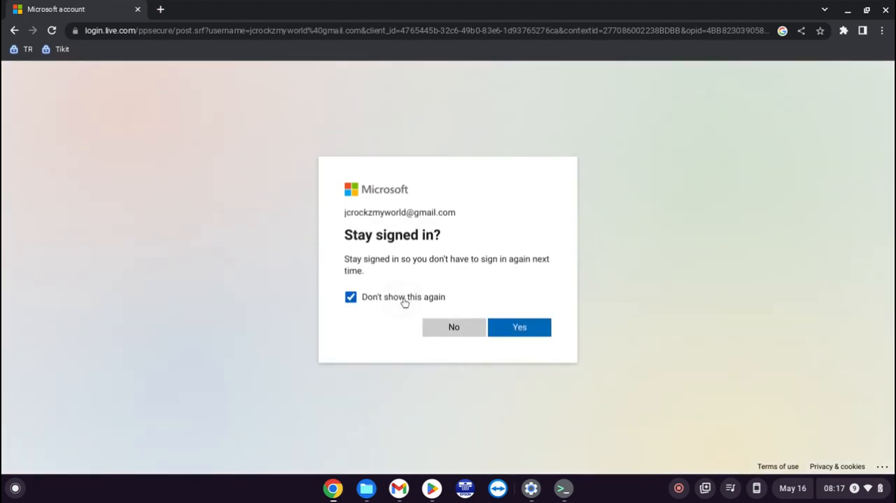
{"action": "left_click", "coordinate": [518, 327]}
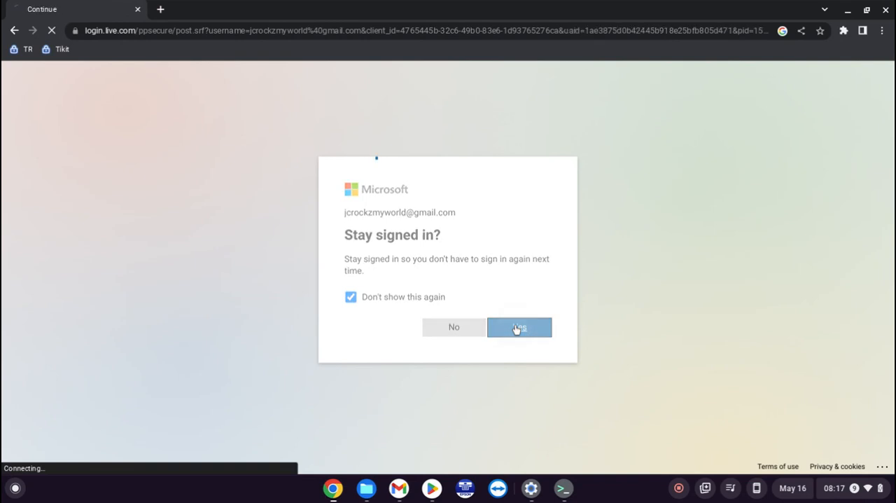
- Let the Microsoft 365 home load, then go to the Apps page from the sidebar
{"action": "left_click", "coordinate": [518, 326]}
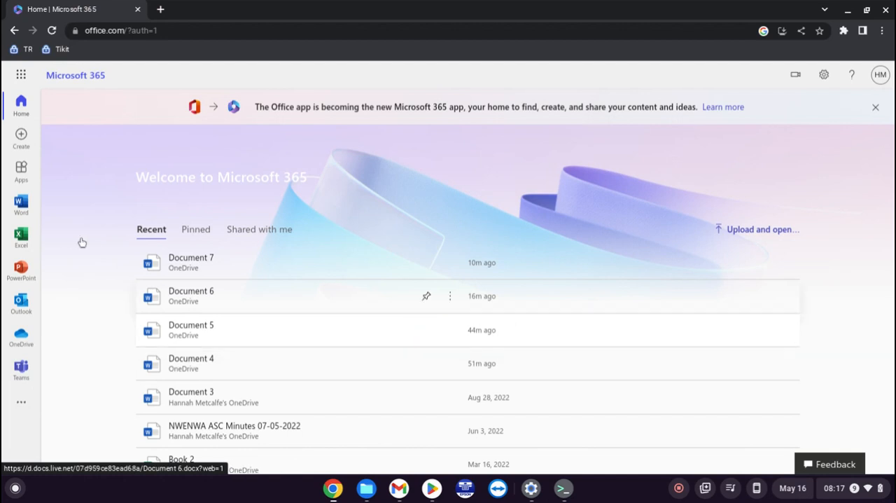
{"action": "mouse_move", "coordinate": [51, 199]}
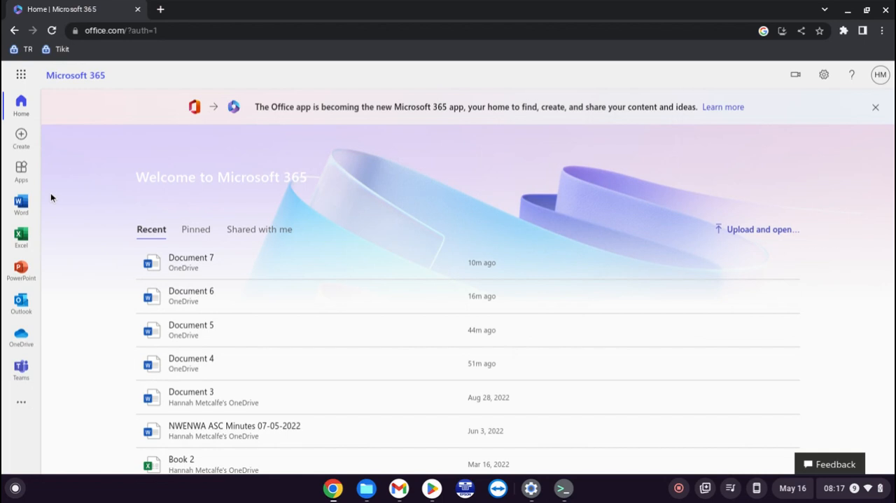
{"action": "mouse_move", "coordinate": [43, 203]}
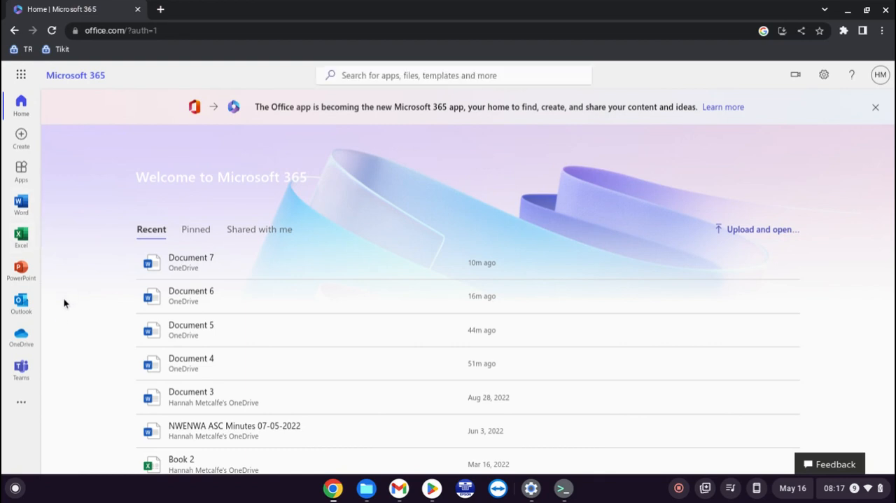
{"action": "mouse_move", "coordinate": [21, 365]}
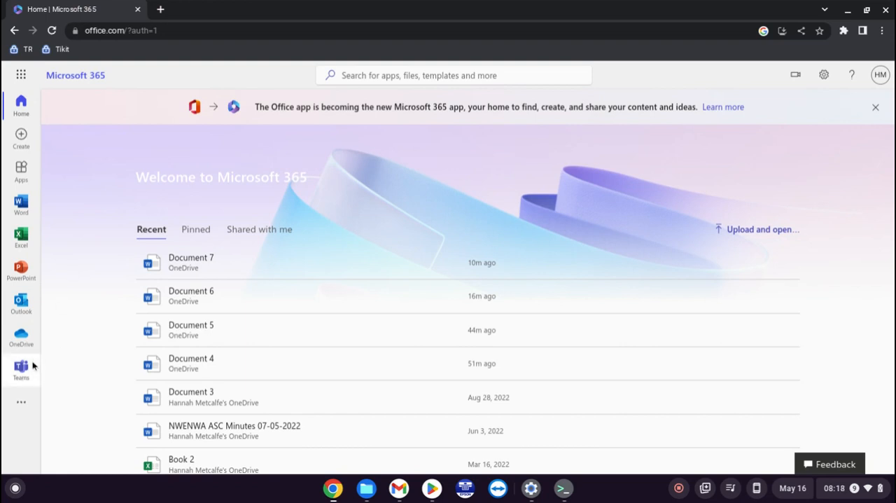
{"action": "mouse_move", "coordinate": [21, 401]}
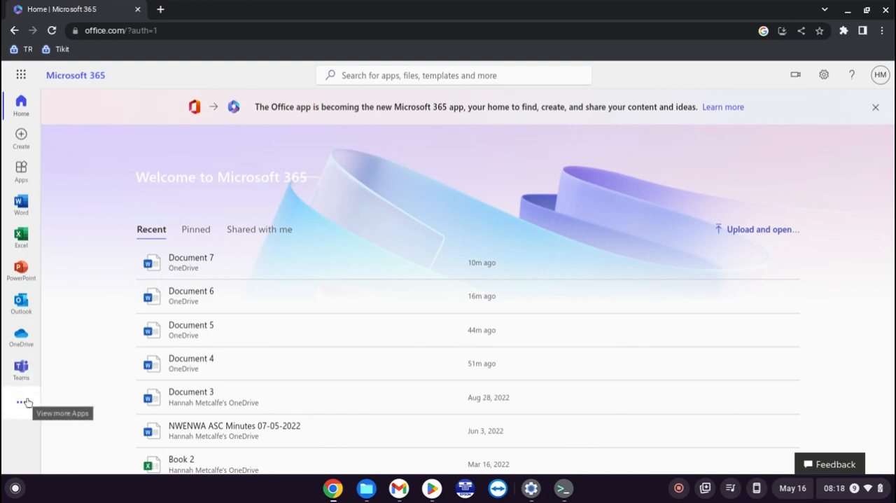
{"action": "left_click", "coordinate": [21, 402]}
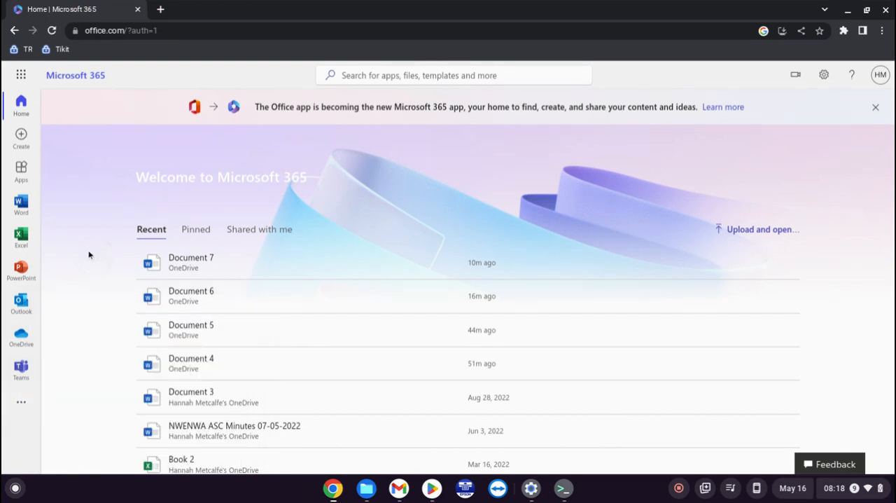
{"action": "left_click", "coordinate": [21, 171]}
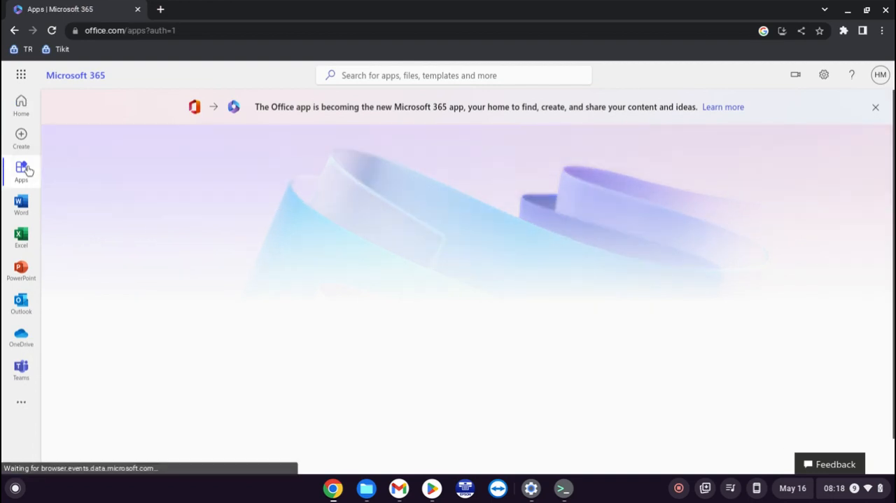
{"action": "left_click", "coordinate": [21, 170]}
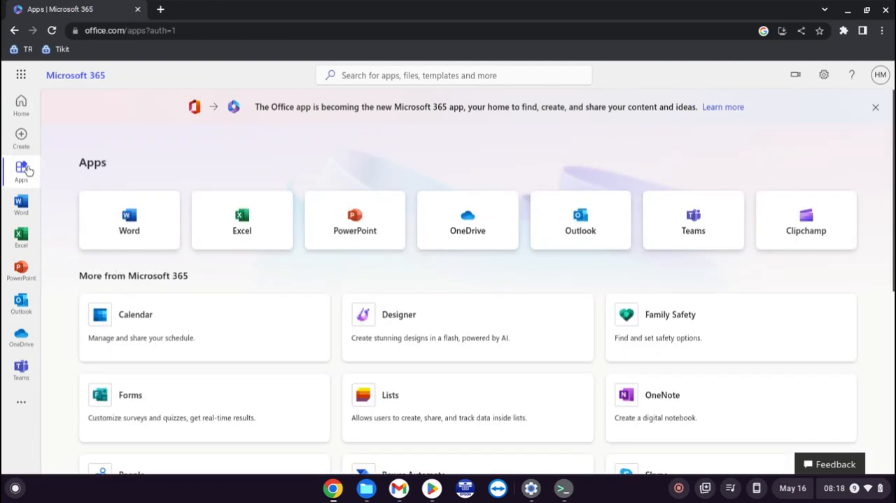
{"action": "mouse_move", "coordinate": [254, 190]}
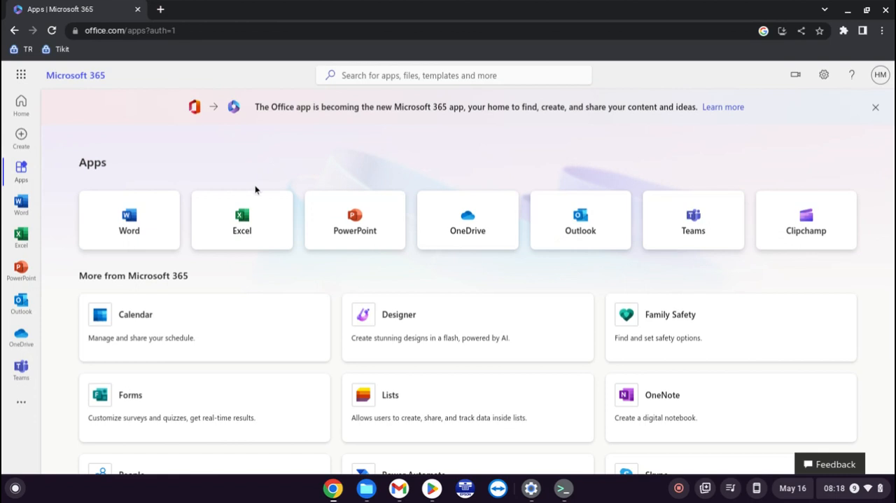
{"action": "mouse_move", "coordinate": [343, 185]}
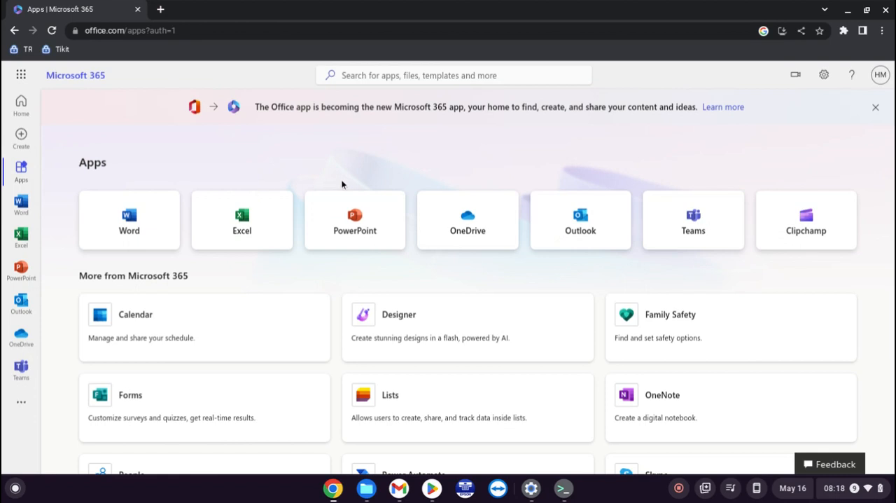
{"action": "mouse_move", "coordinate": [852, 287]}
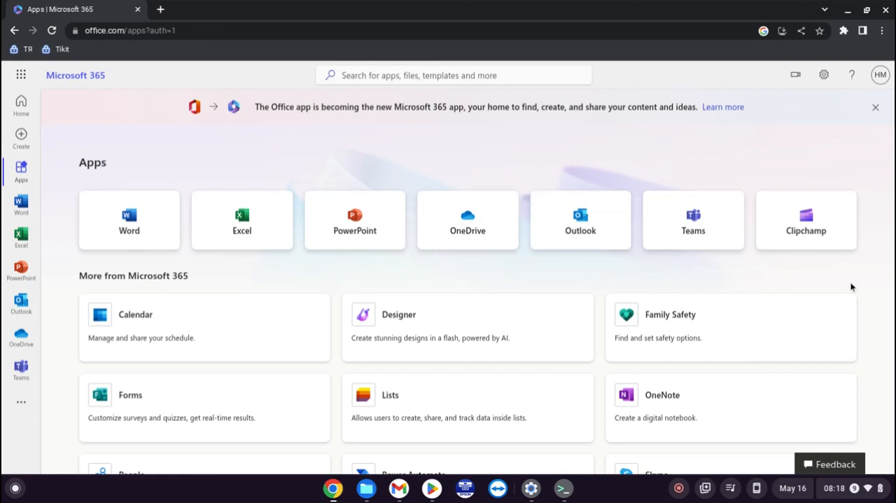
{"action": "mouse_move", "coordinate": [846, 289]}
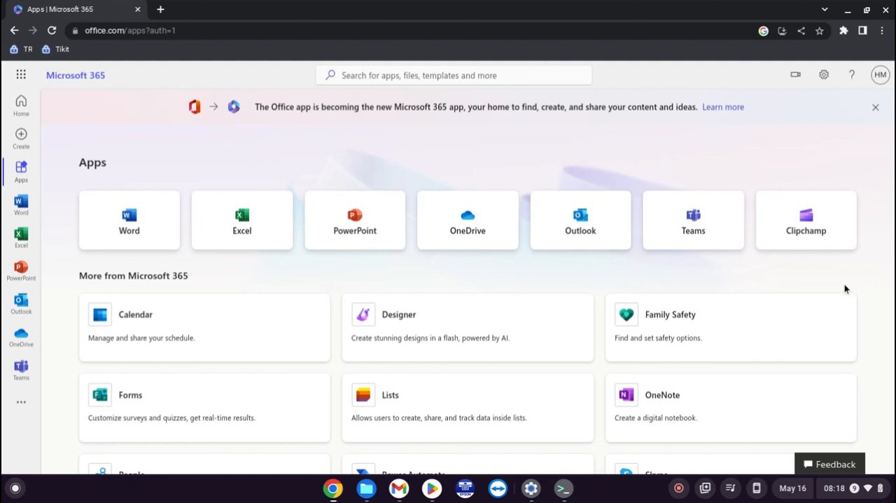
{"action": "scroll", "scroll_direction": "down", "scroll_amount": 3}
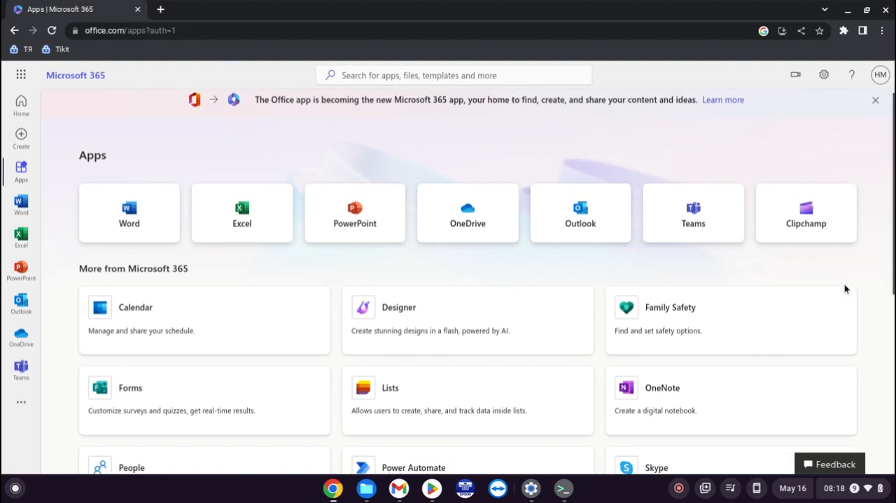
{"action": "scroll", "scroll_direction": "down", "scroll_amount": 3}
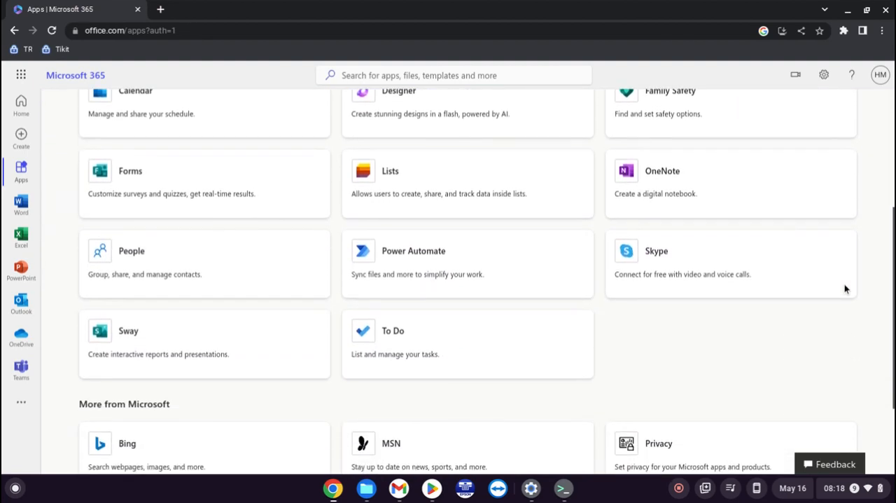
{"action": "scroll", "scroll_direction": "down", "scroll_amount": 3}
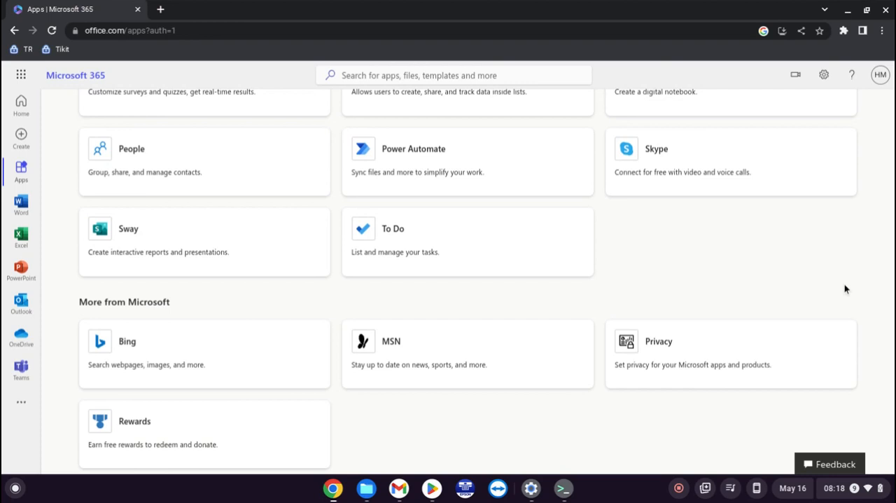
{"action": "scroll", "scroll_direction": "up", "scroll_amount": 3}
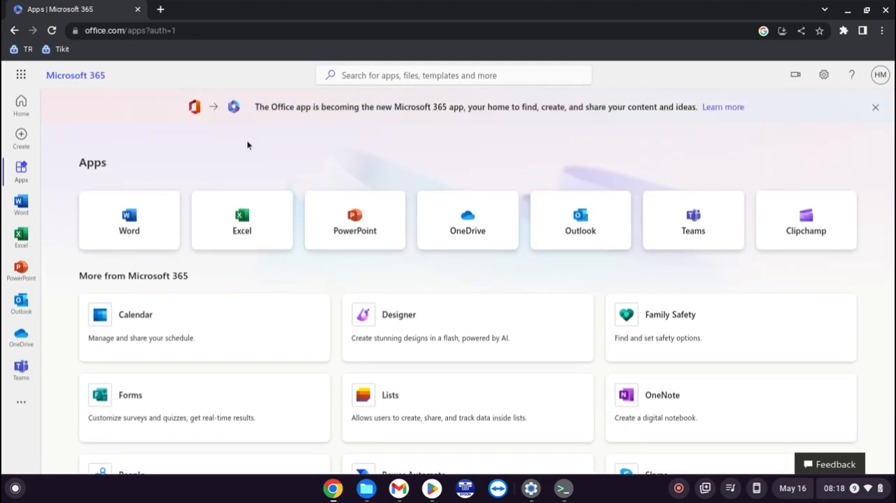
{"action": "mouse_move", "coordinate": [8, 230]}
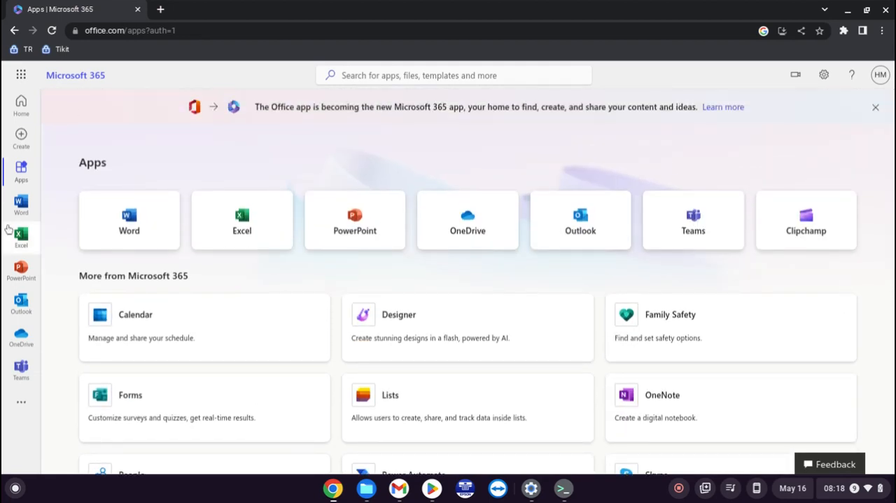
- Go to Word's start page and start a new blank document
{"action": "left_click", "coordinate": [21, 205]}
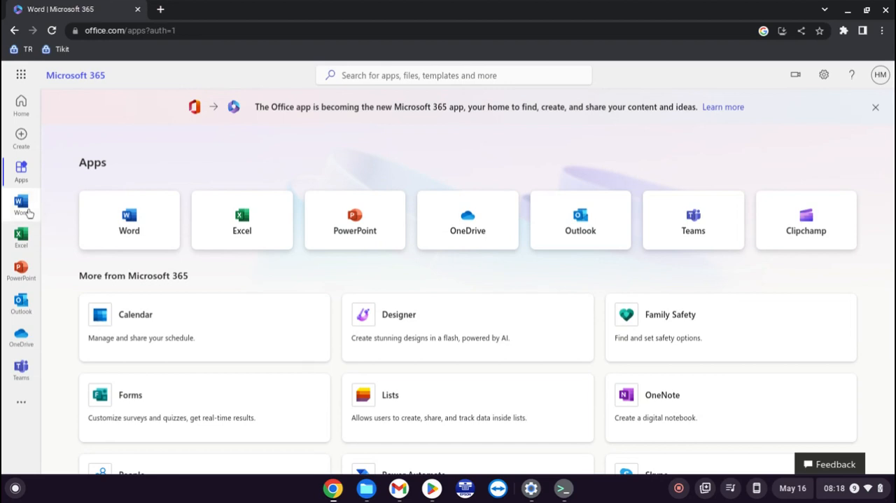
{"action": "left_click", "coordinate": [129, 218]}
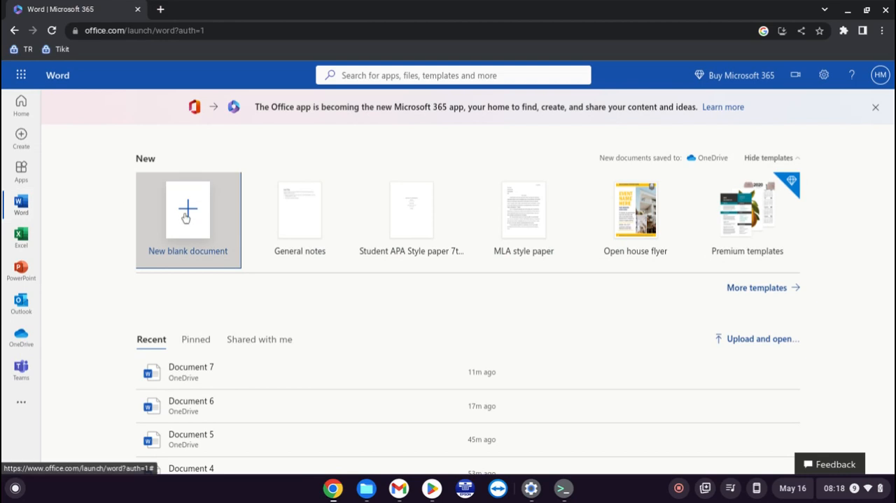
{"action": "mouse_move", "coordinate": [594, 261]}
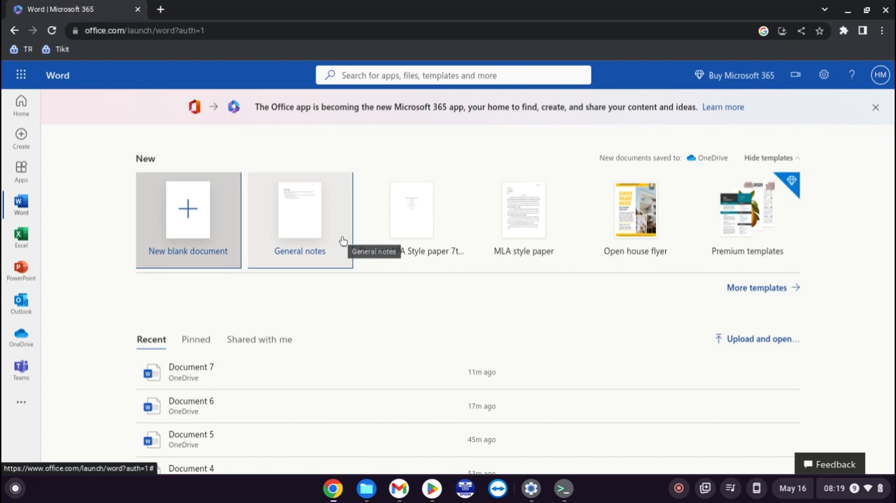
{"action": "mouse_move", "coordinate": [202, 207]}
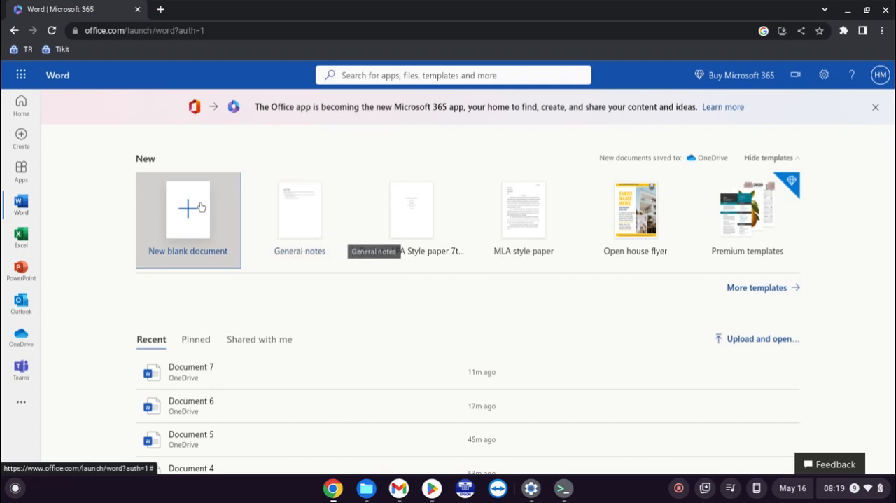
{"action": "mouse_move", "coordinate": [174, 216]}
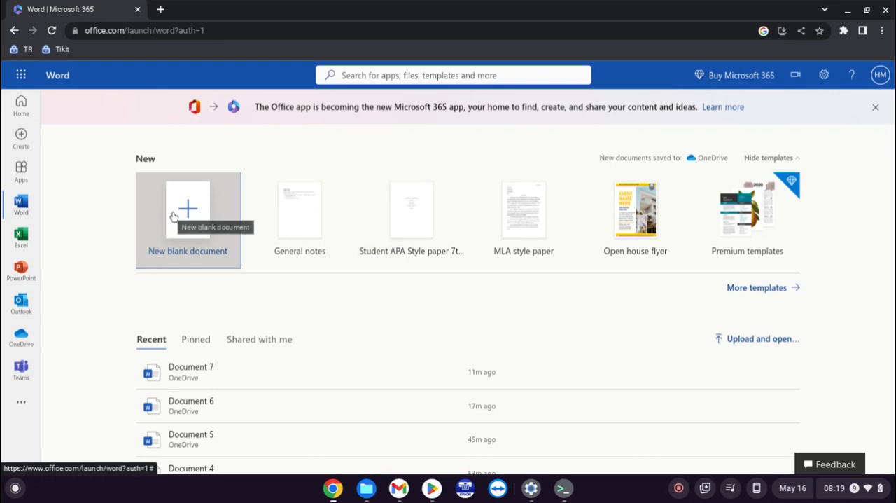
{"action": "mouse_move", "coordinate": [187, 210]}
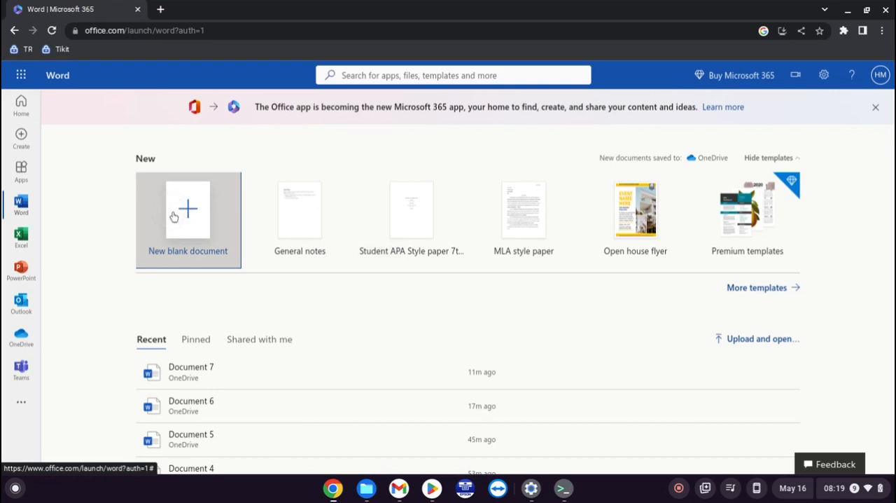
{"action": "left_click", "coordinate": [188, 209]}
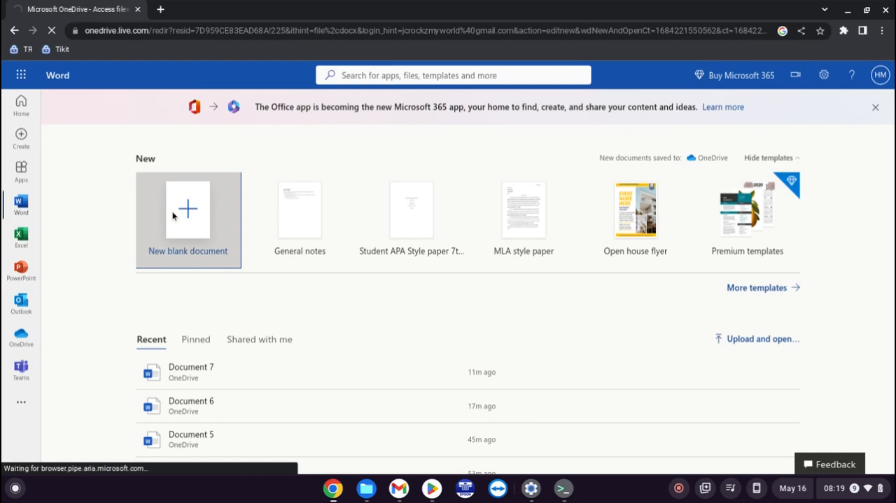
- Load blank Document 8 in the Word editor, saved to OneDrive
{"action": "left_click", "coordinate": [187, 208]}
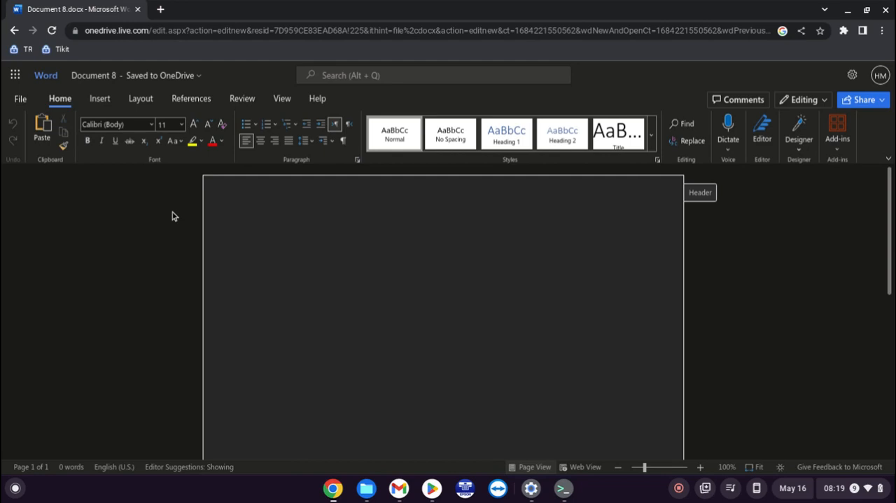
{"action": "mouse_move", "coordinate": [3, 104]}
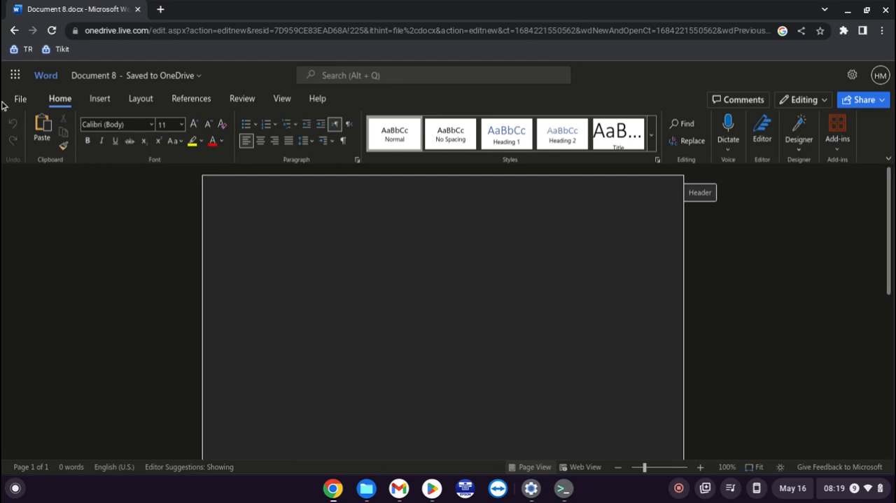
{"action": "left_click", "coordinate": [798, 134]}
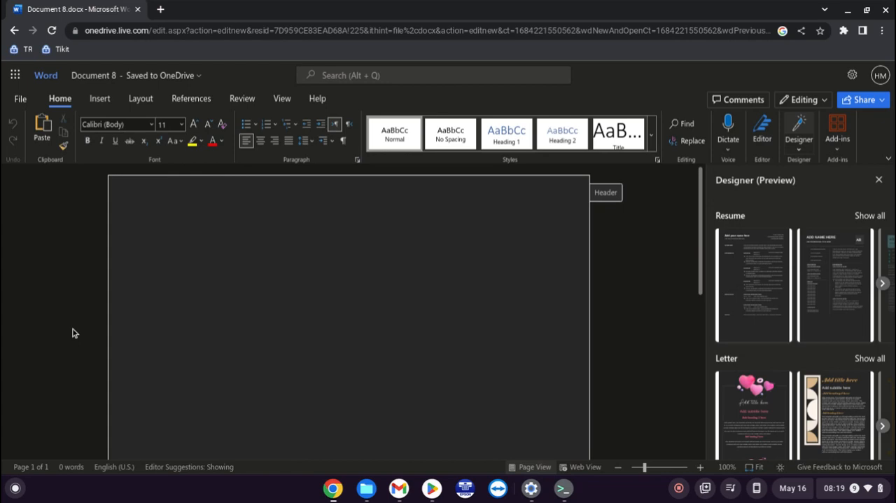
{"action": "left_click", "coordinate": [165, 238]}
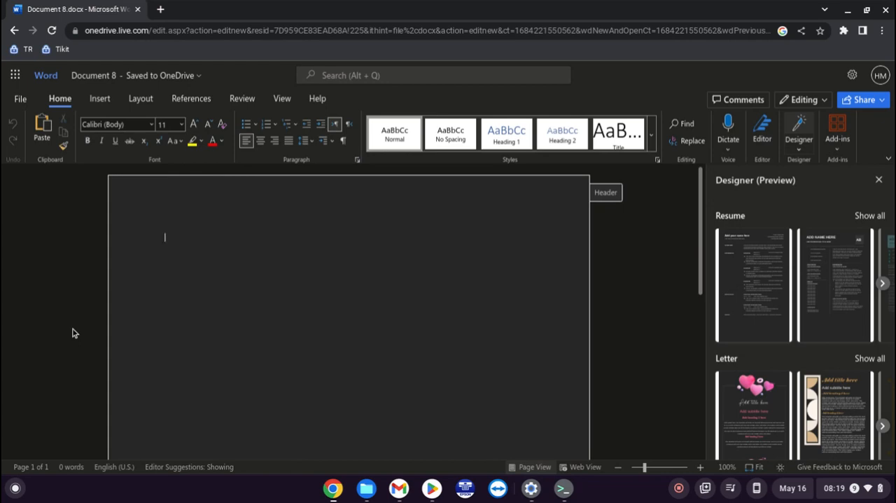
{"action": "mouse_move", "coordinate": [14, 75]}
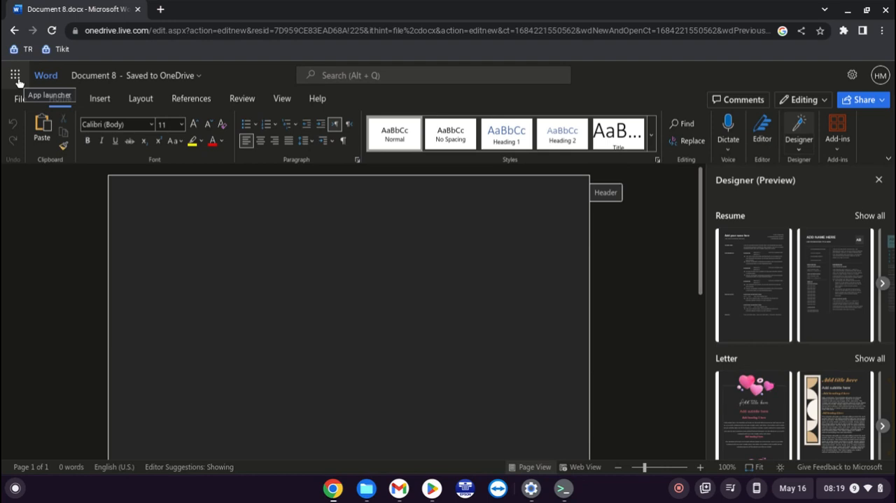
- Show the Microsoft 365 app launcher panel over Document 8
{"action": "left_click", "coordinate": [165, 237]}
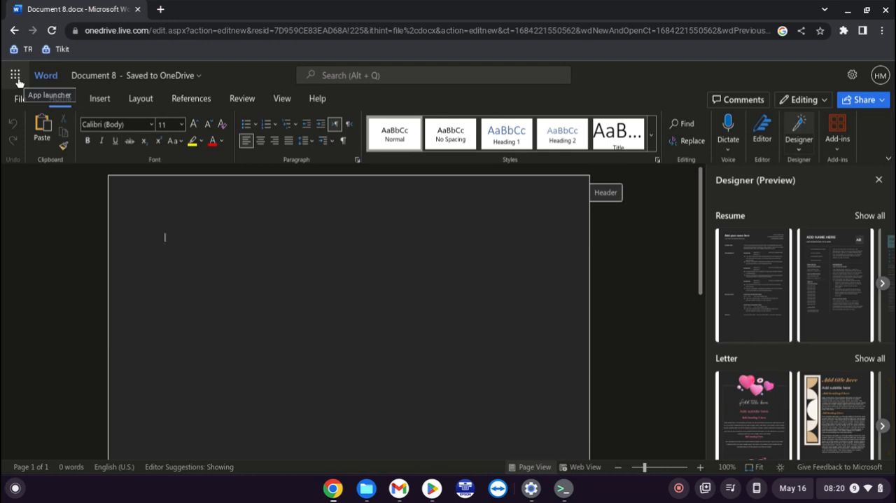
{"action": "left_click", "coordinate": [14, 76]}
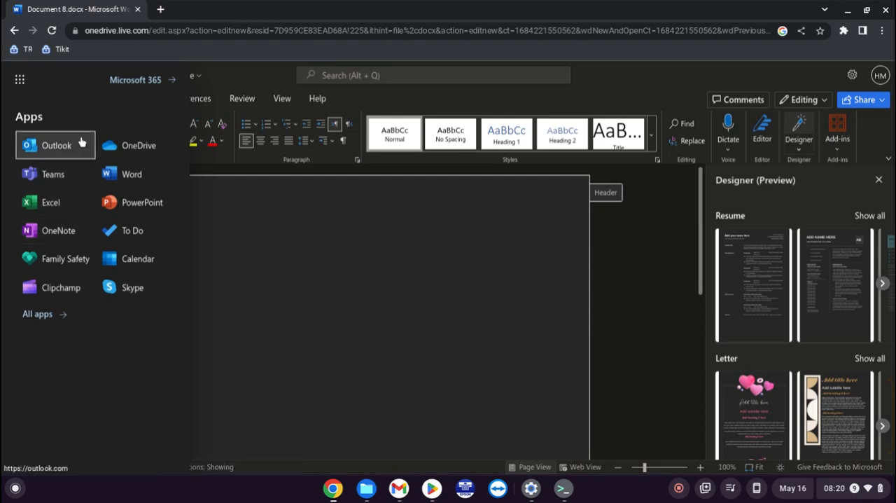
{"action": "mouse_move", "coordinate": [111, 100]}
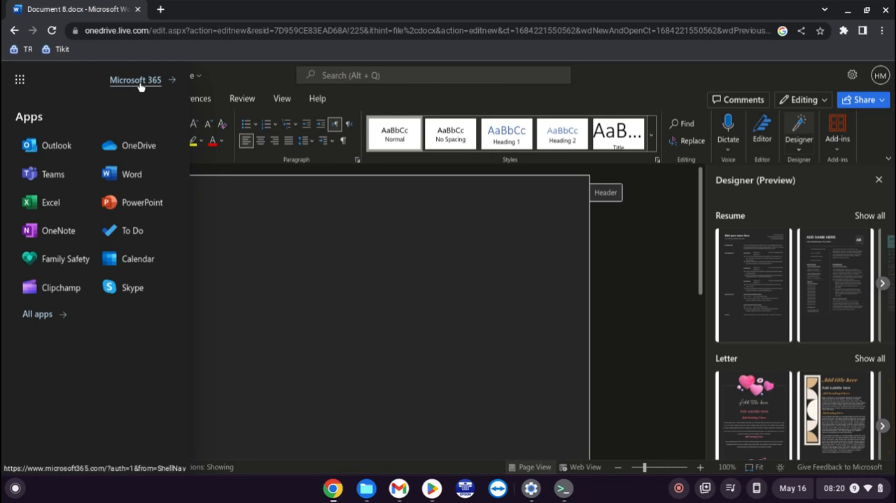
- Reach PowerPoint's start page via Microsoft 365 home in a second tab
{"action": "left_click", "coordinate": [134, 80]}
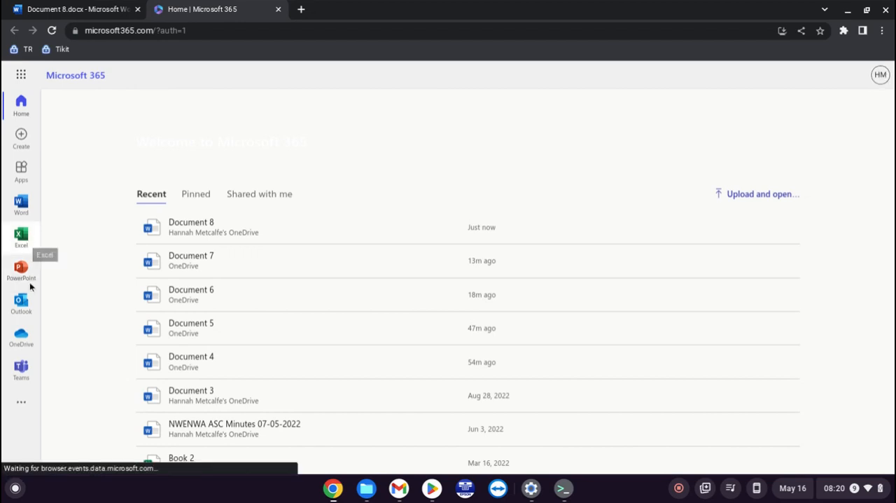
{"action": "left_click", "coordinate": [21, 269]}
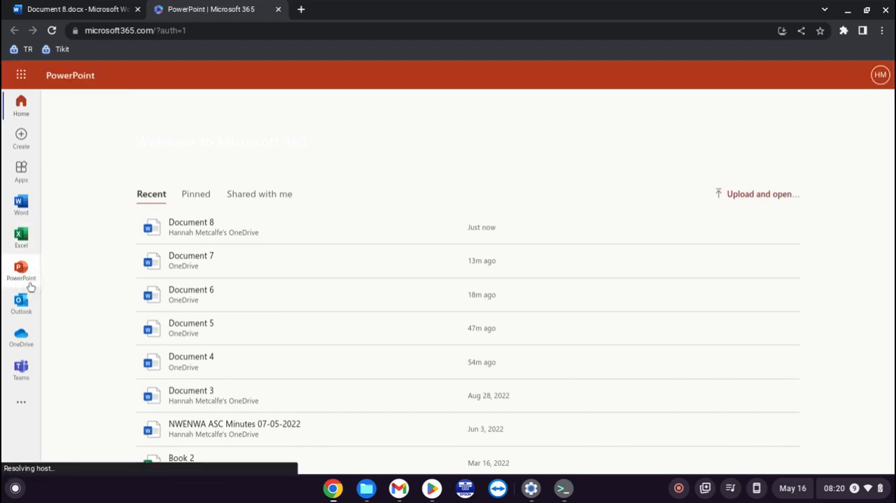
{"action": "left_click", "coordinate": [21, 269]}
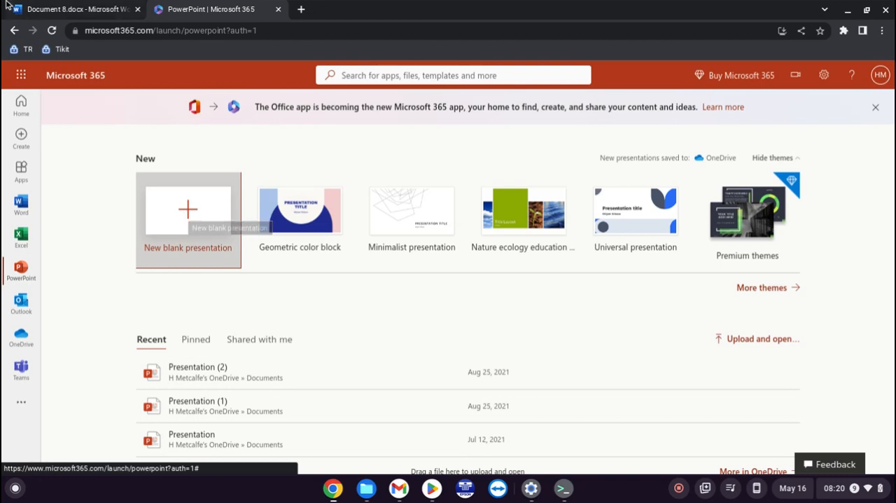
- Return to the Document 8 tab and dismiss the apps panel
{"action": "left_click", "coordinate": [73, 8]}
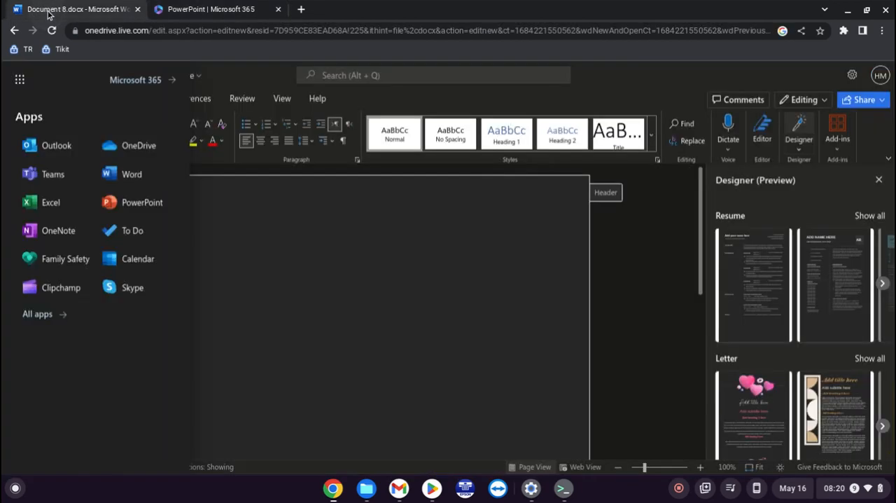
{"action": "mouse_move", "coordinate": [409, 288]}
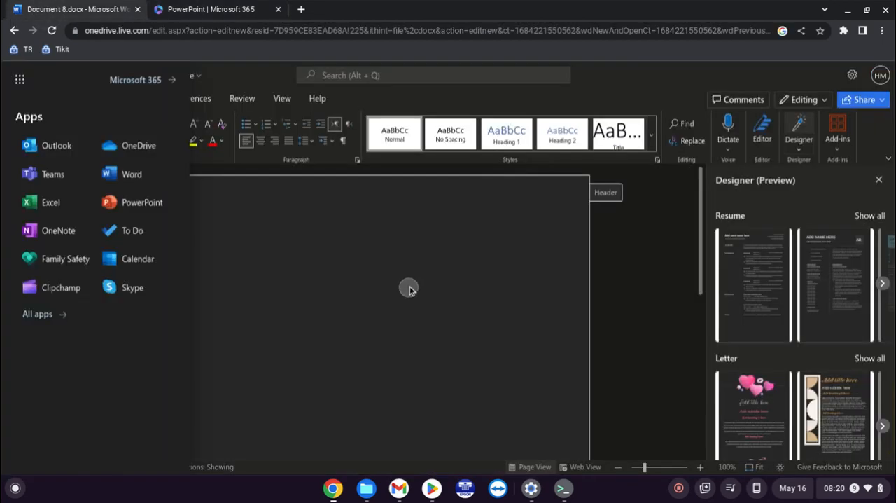
{"action": "left_click", "coordinate": [20, 80]}
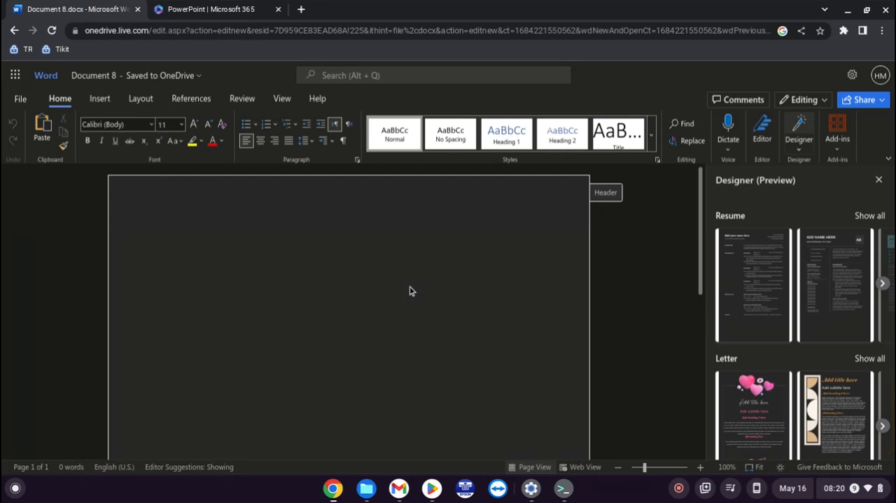